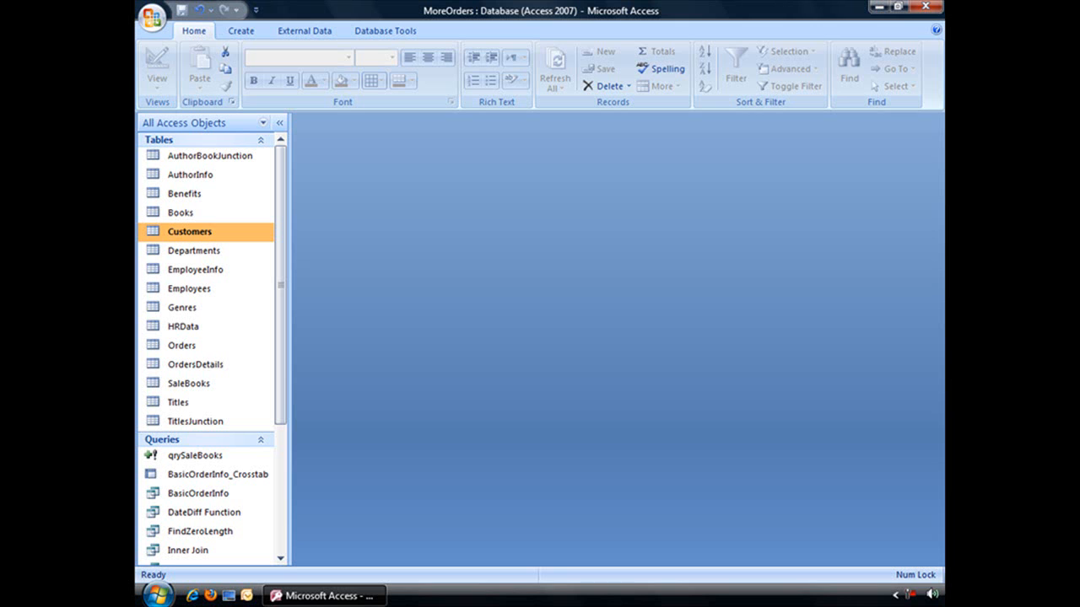
Step: Show the Create ribbon commands with the Customers table selected
click(240, 31)
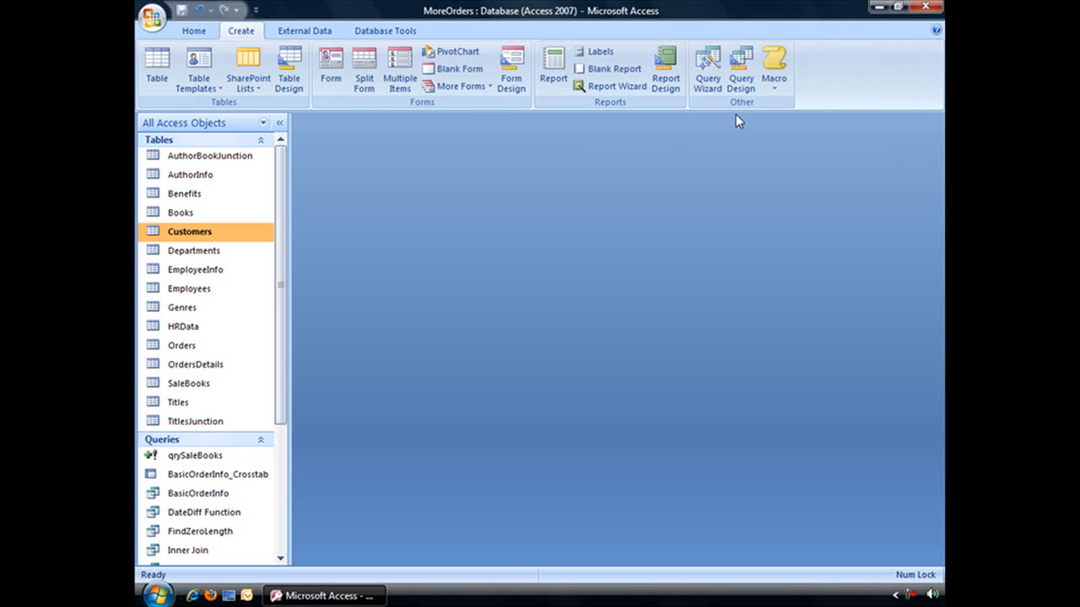
Step: Start a new query via the Query Wizard and choose the Find Duplicates Query Wizard
click(707, 68)
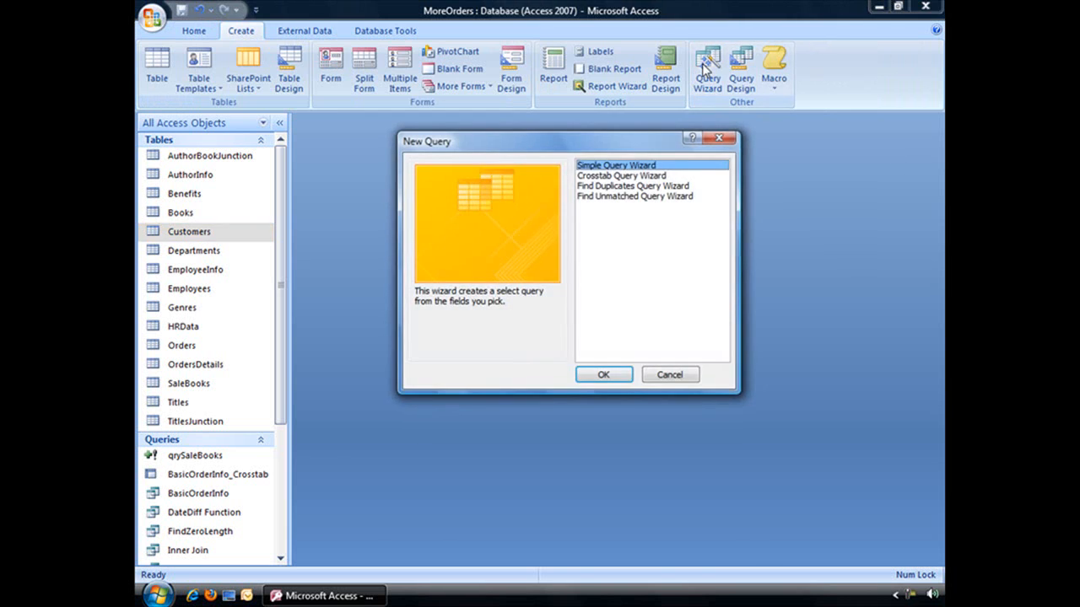
click(632, 186)
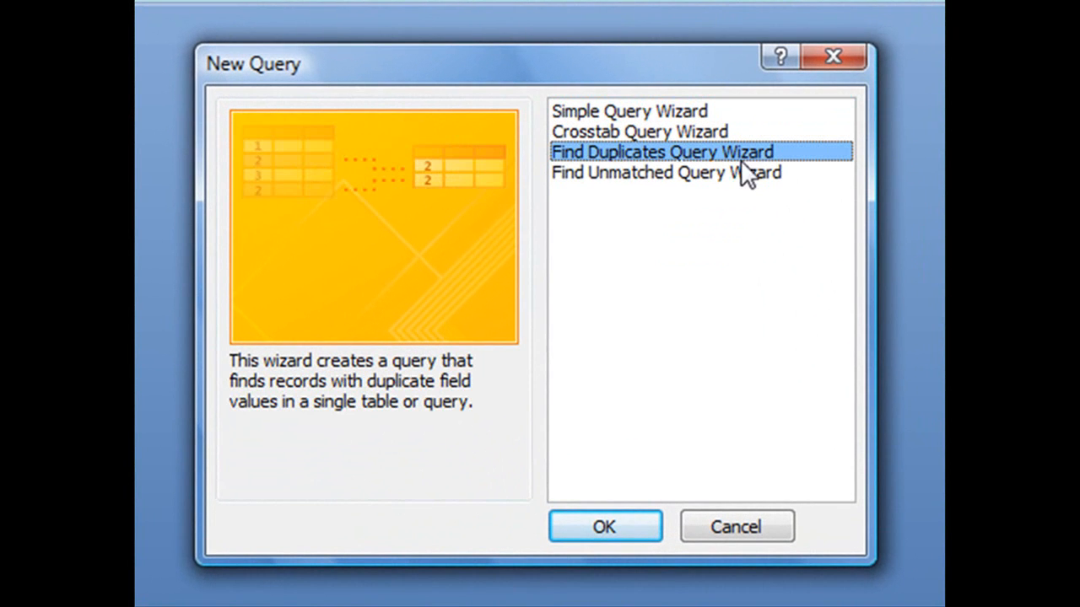
mouse_move(684, 172)
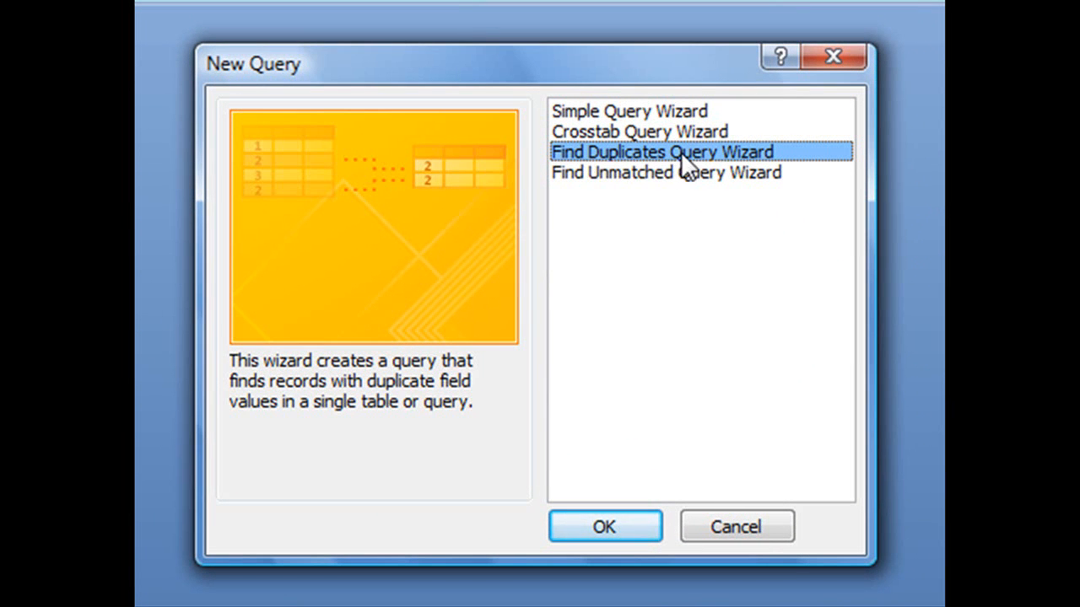
mouse_move(756, 169)
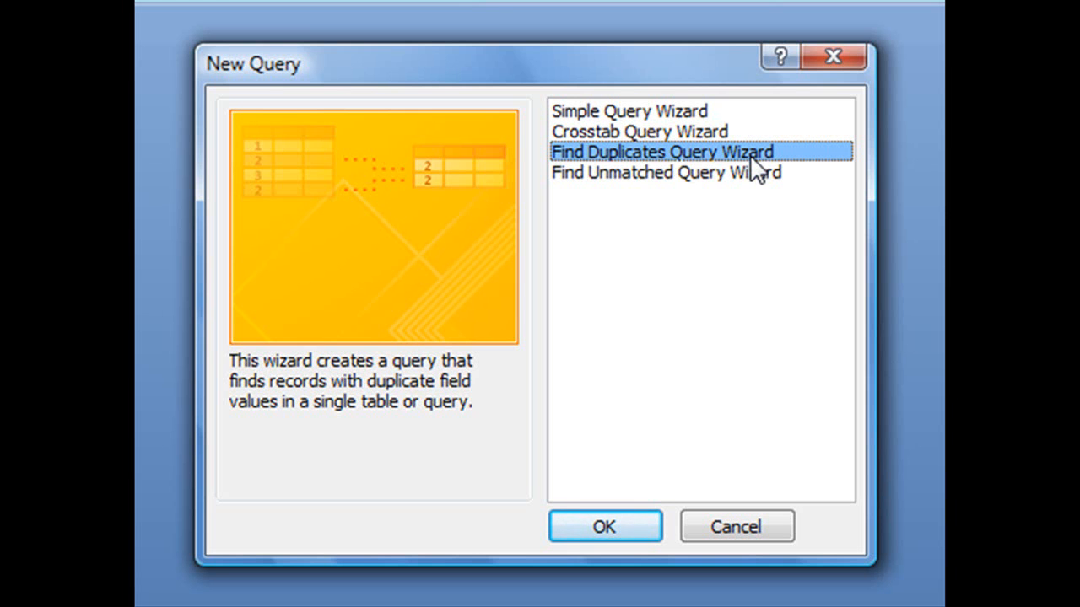
Step: Launch the wizard and choose Table: Customers as the source to search for duplicates
click(604, 527)
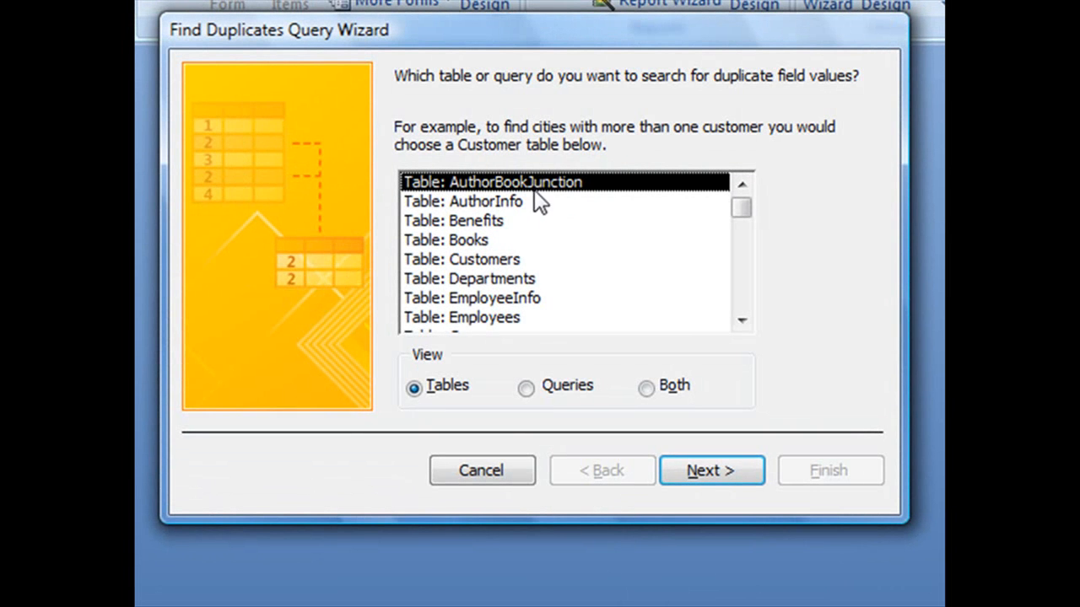
mouse_move(615, 310)
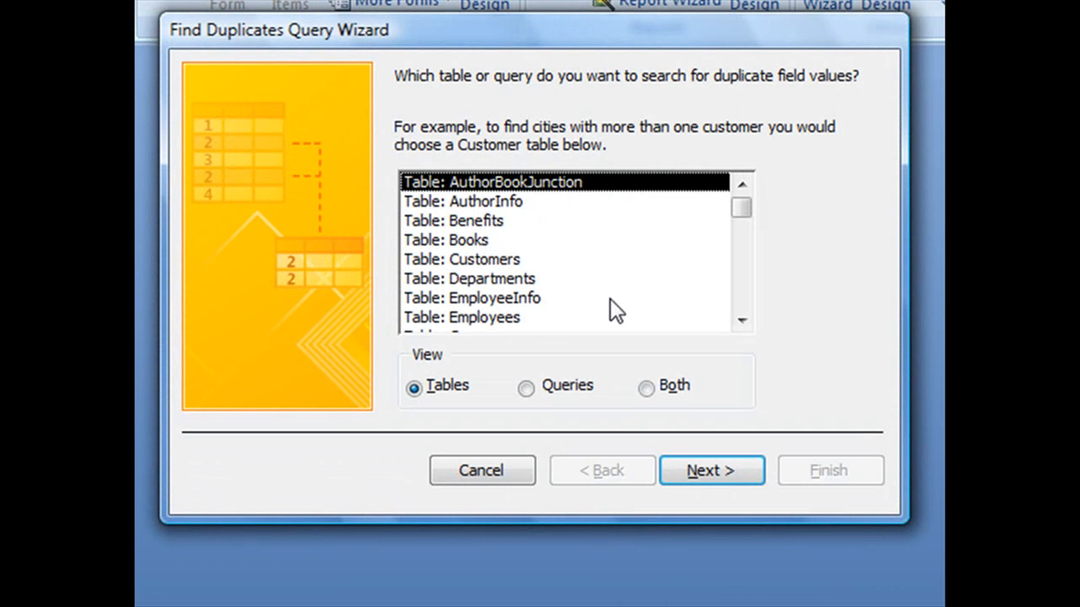
click(462, 260)
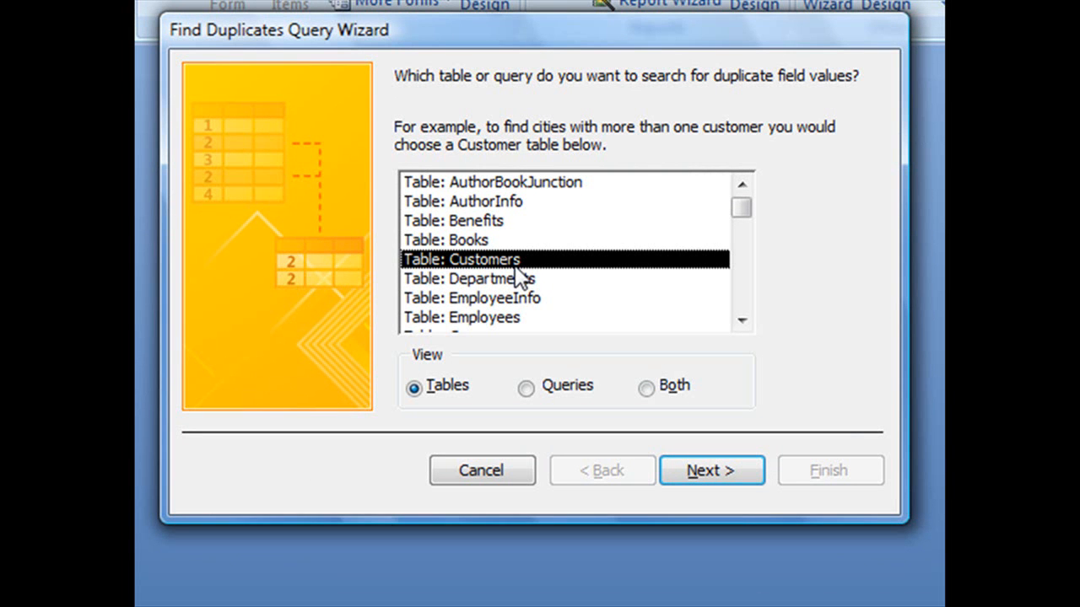
mouse_move(700, 432)
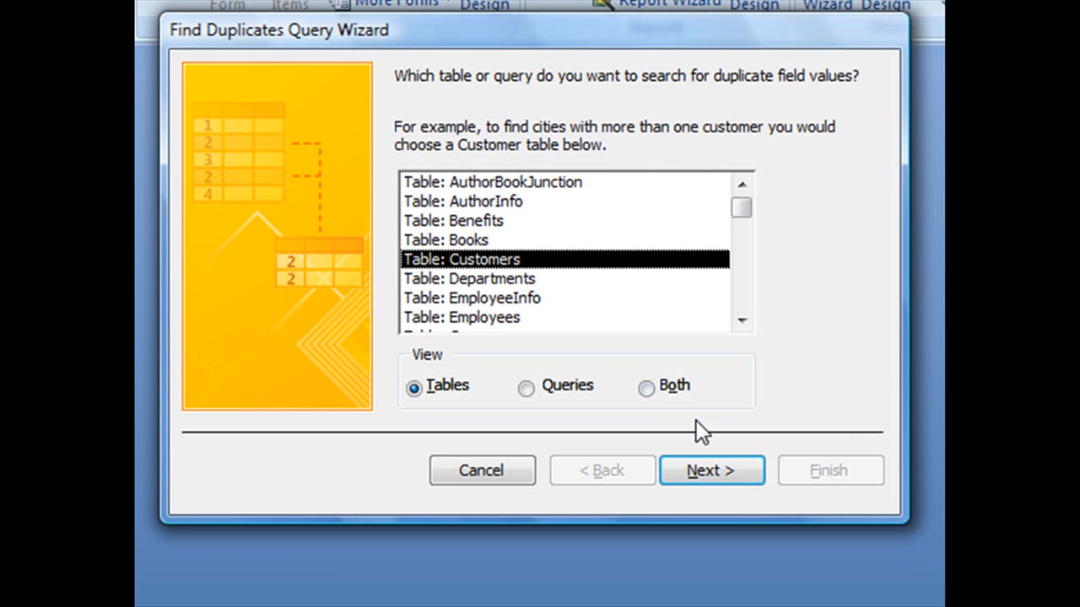
Step: Review the Customers fields (Company, contact names, Address, City, ZipCode) on the field-selection page
click(712, 469)
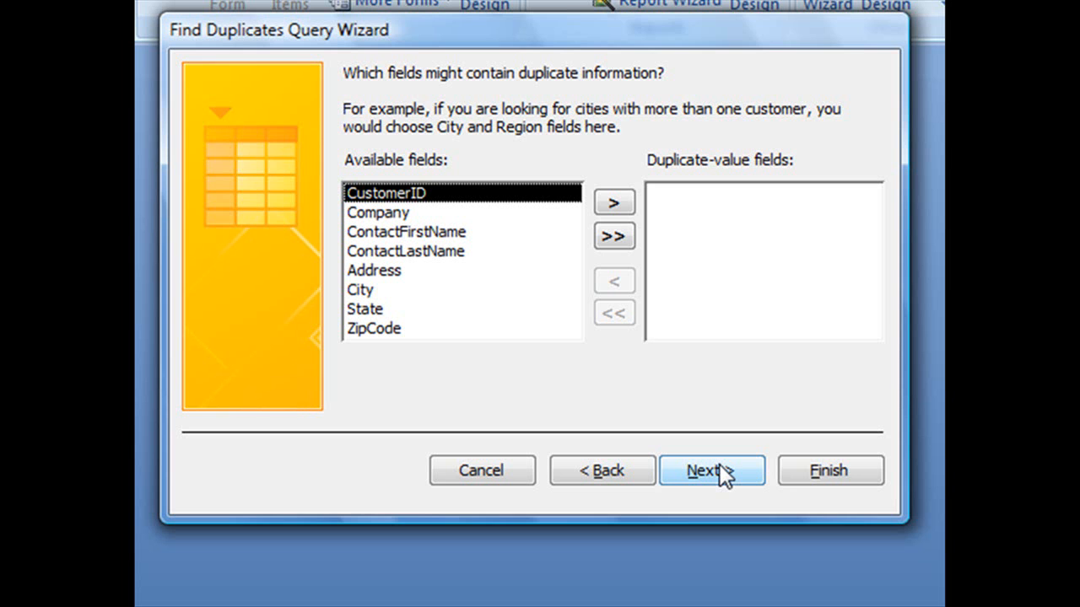
mouse_move(637, 341)
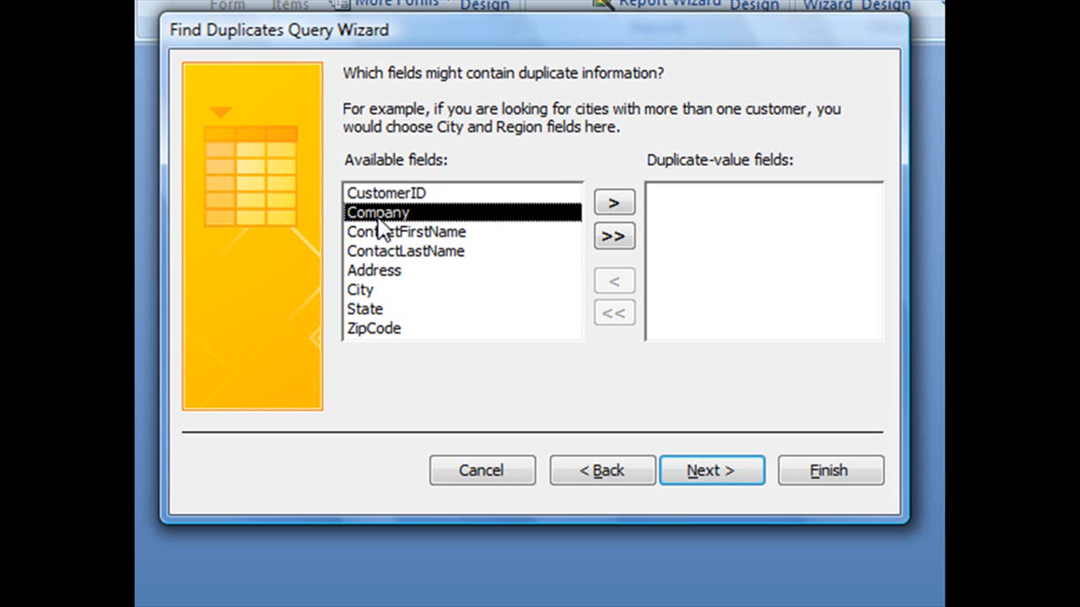
click(405, 231)
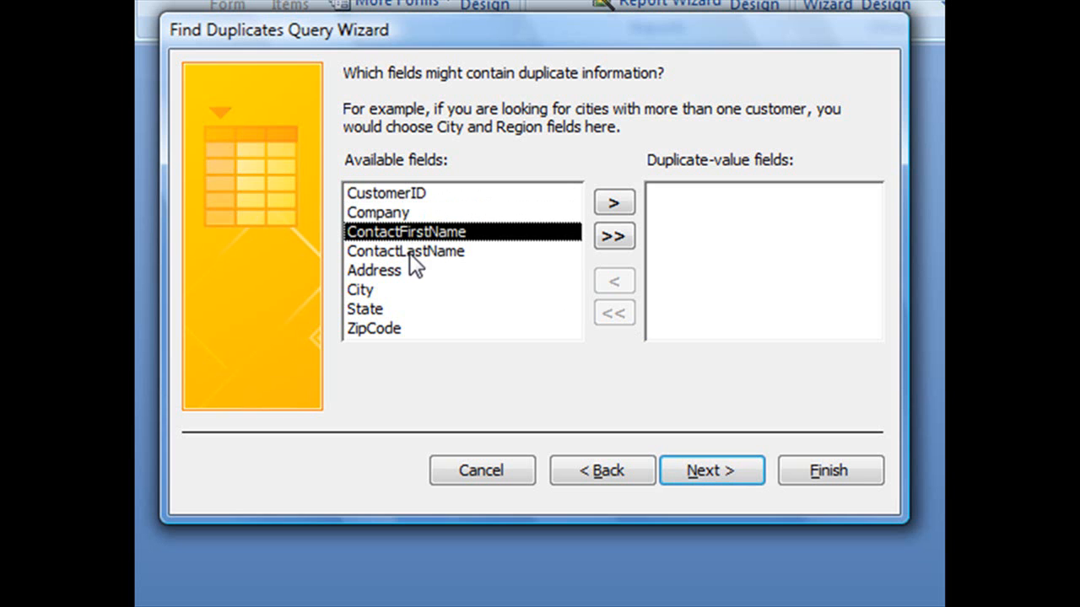
click(405, 250)
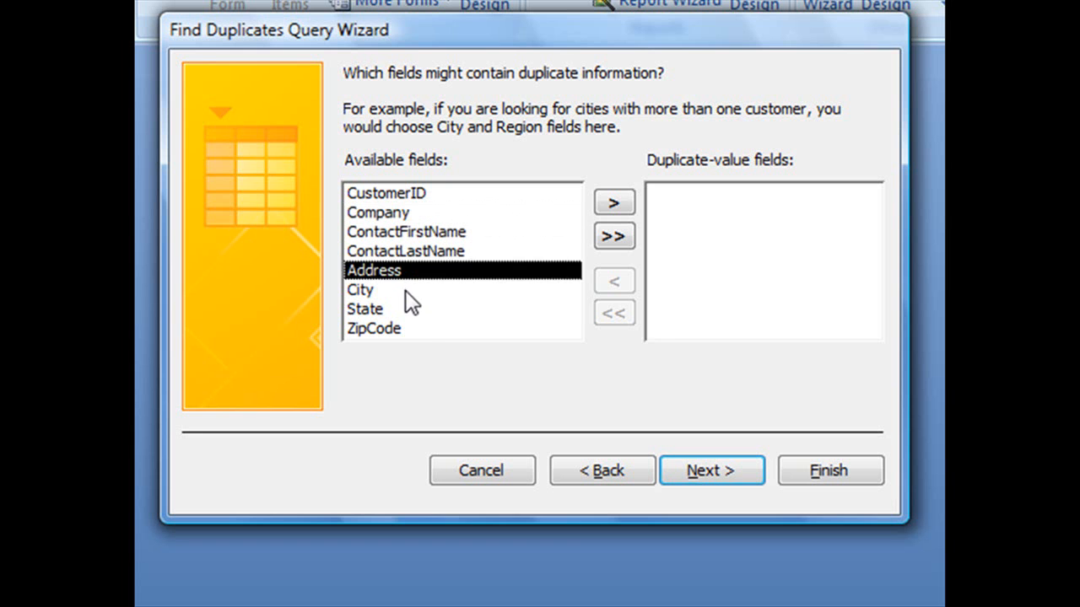
click(375, 327)
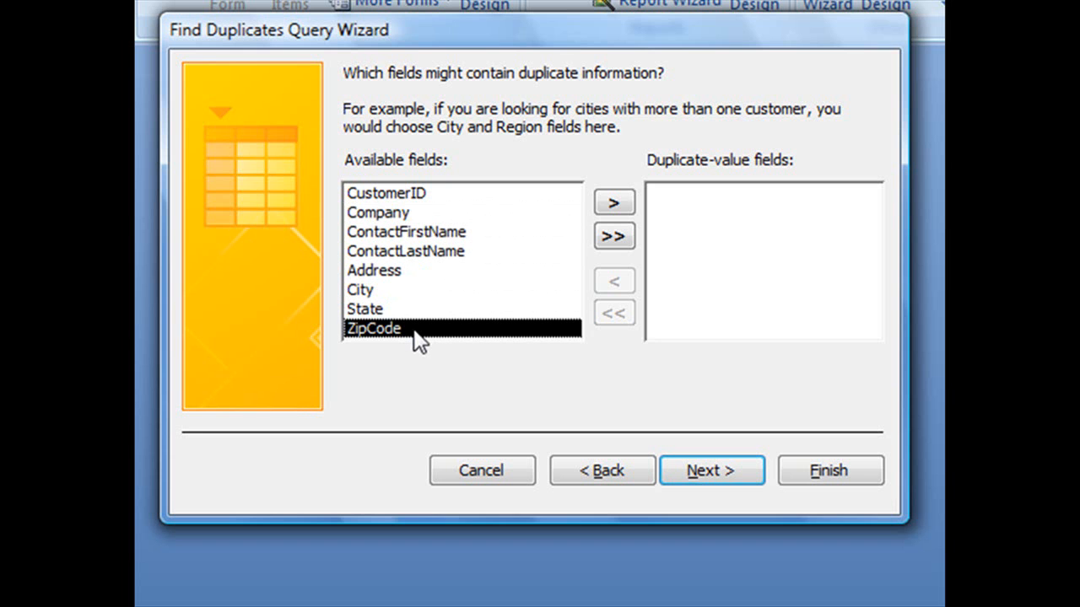
click(378, 213)
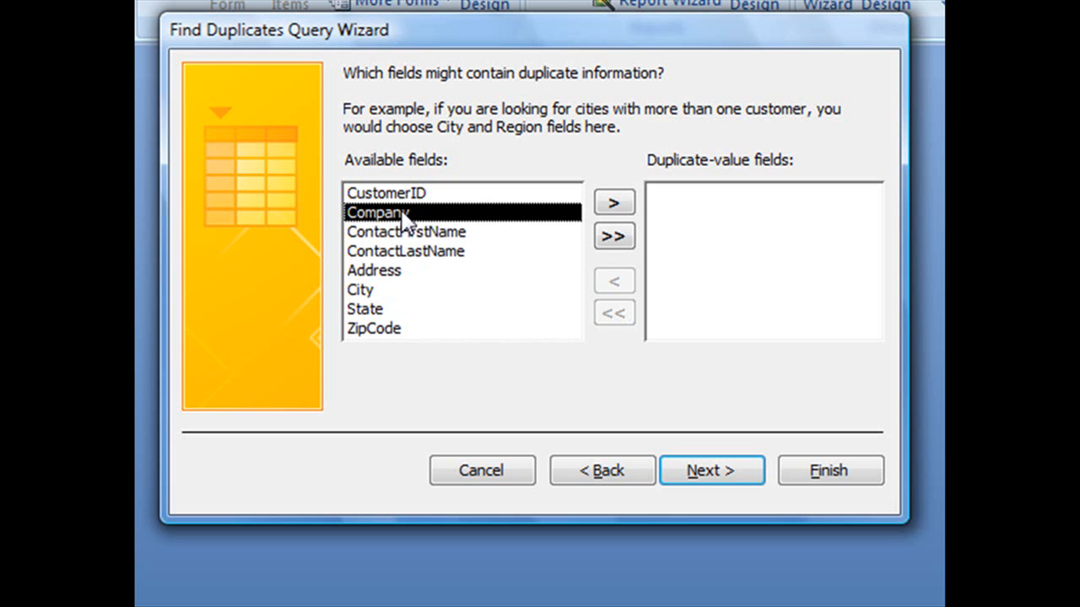
click(405, 250)
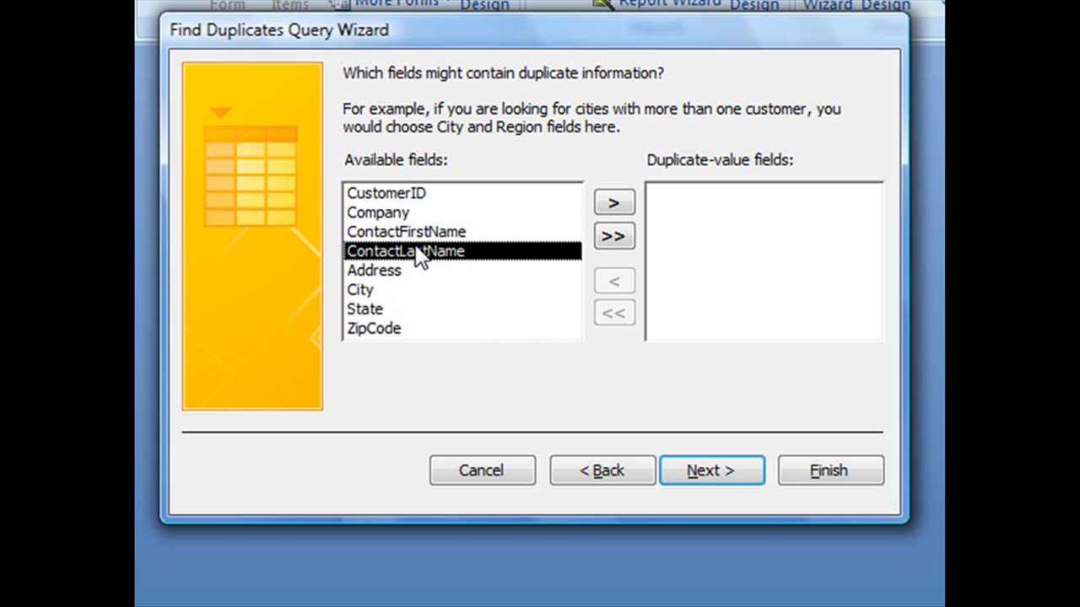
click(373, 270)
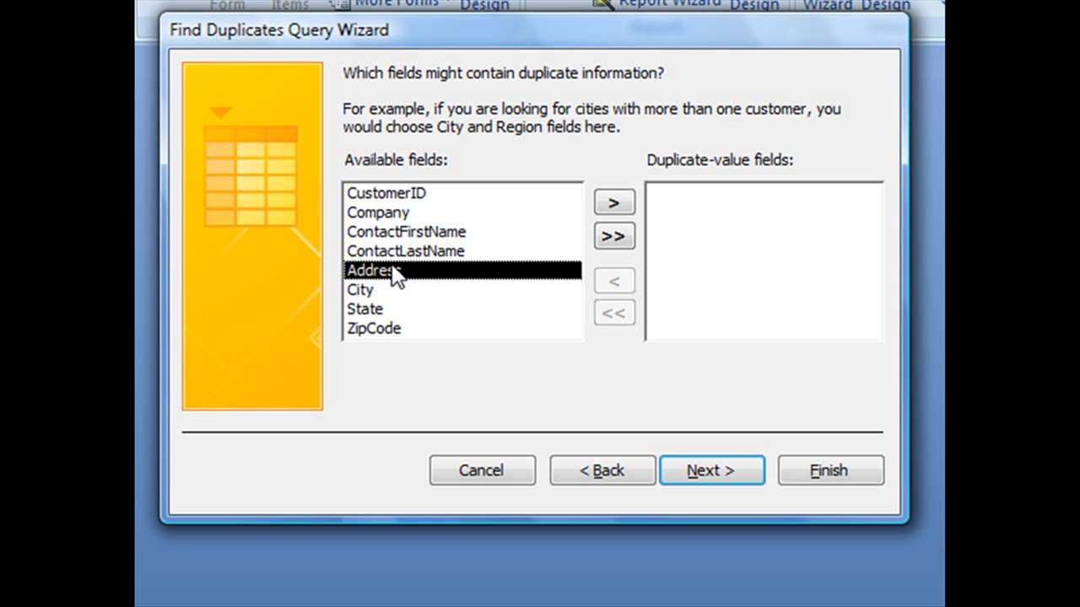
click(359, 291)
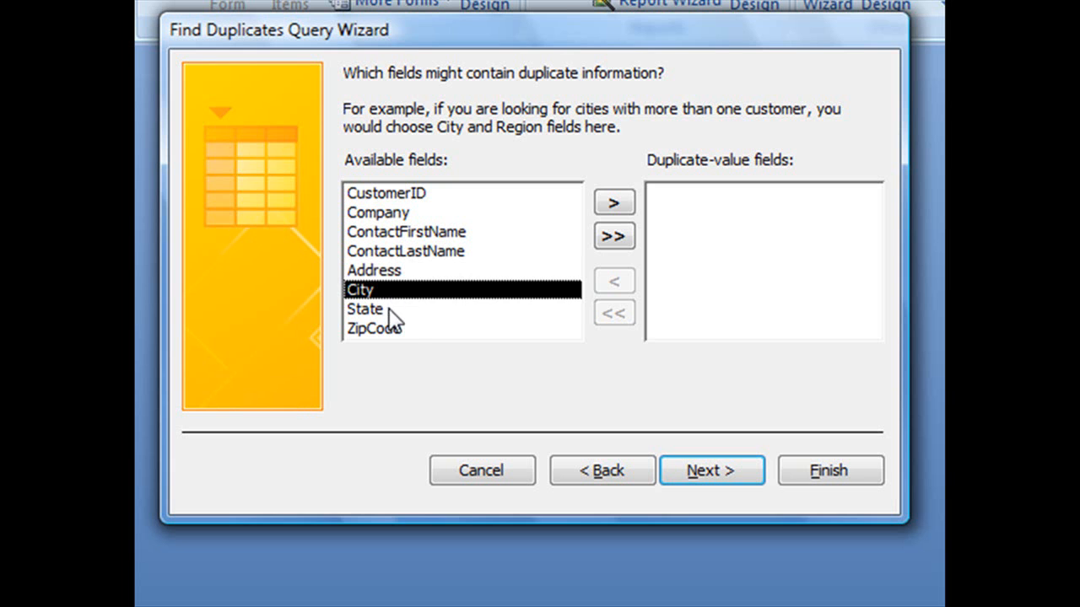
click(375, 327)
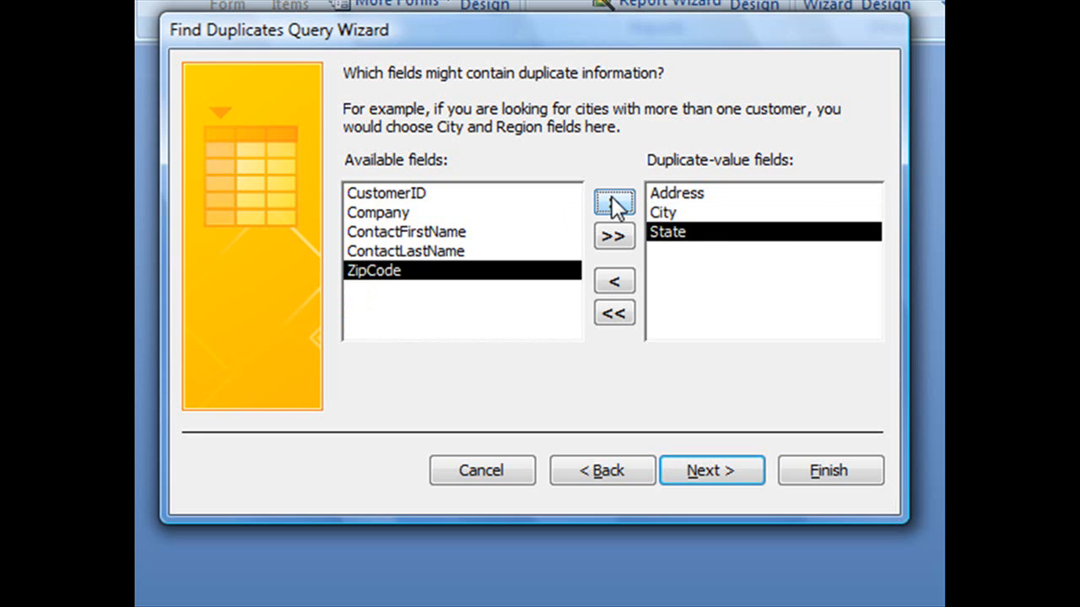
Step: Try ZipCode as a duplicate-value field, clear it, and set Company as the field checked for duplicates
click(614, 203)
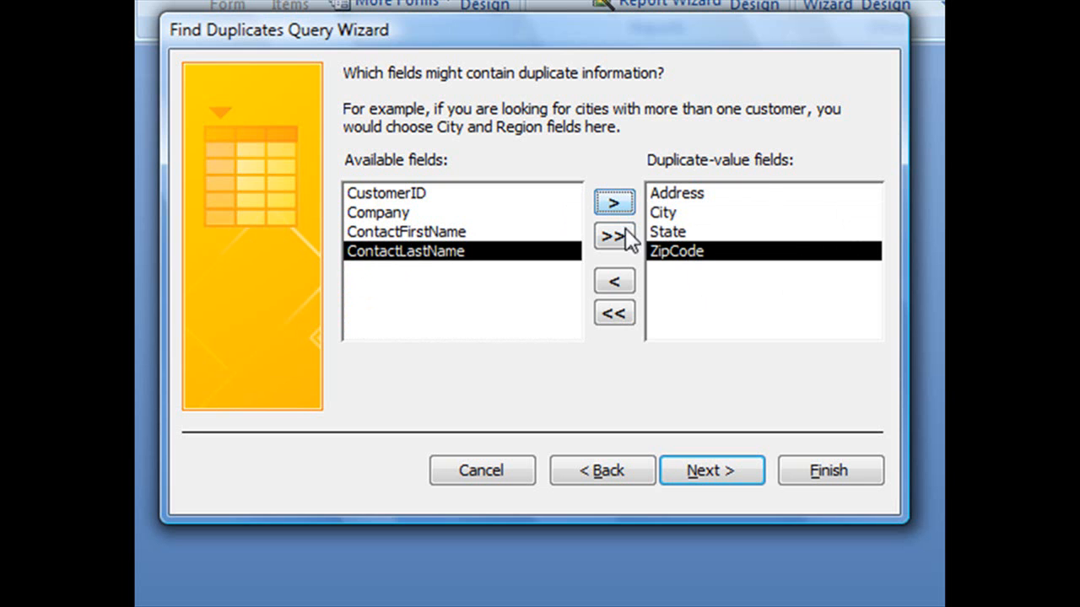
mouse_move(688, 283)
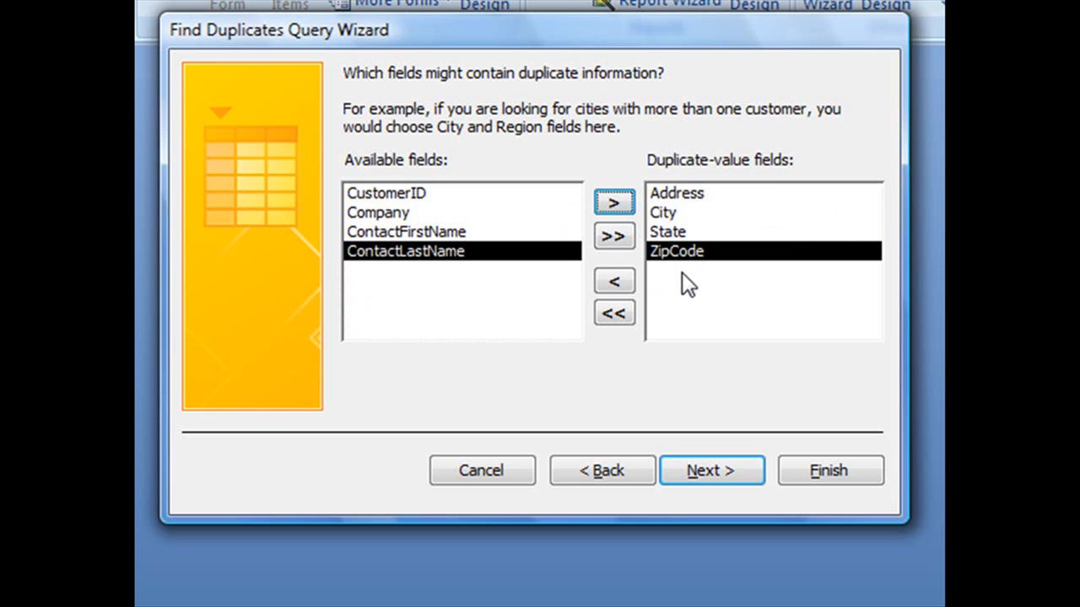
mouse_move(668, 297)
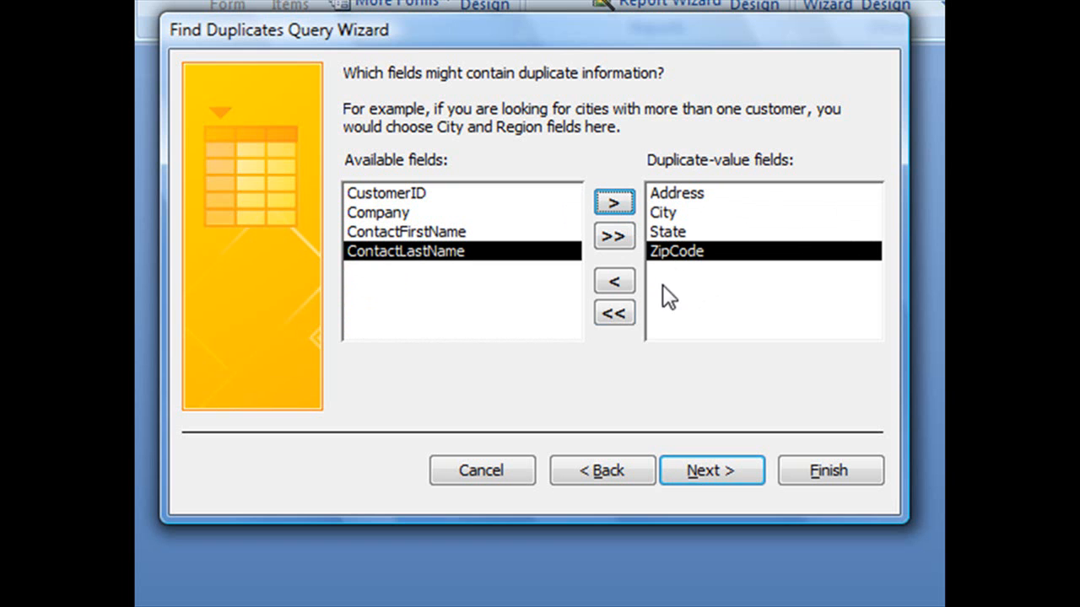
click(614, 312)
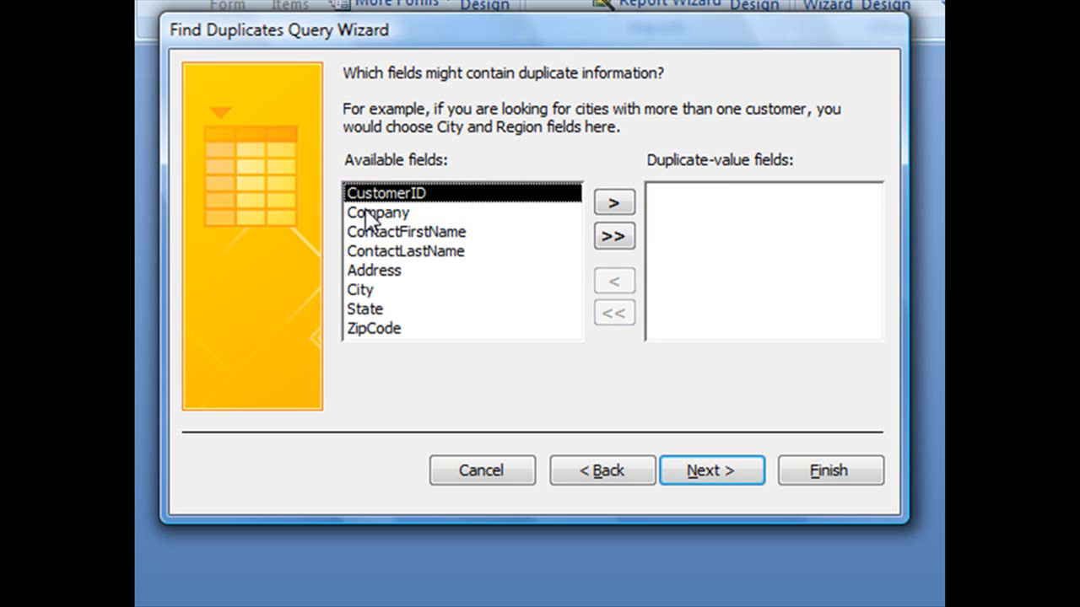
click(614, 202)
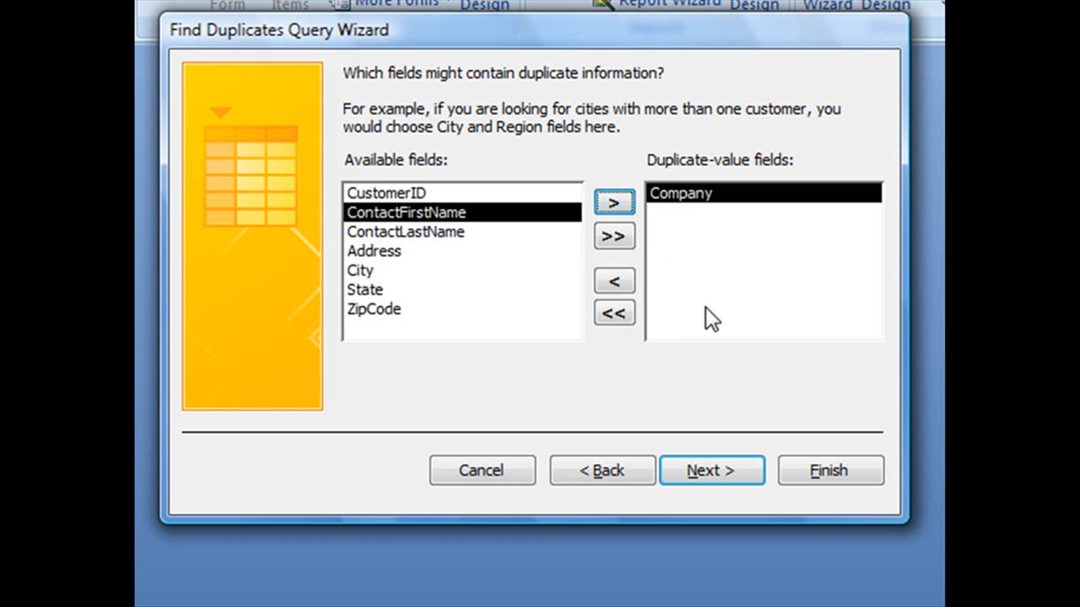
mouse_move(706, 318)
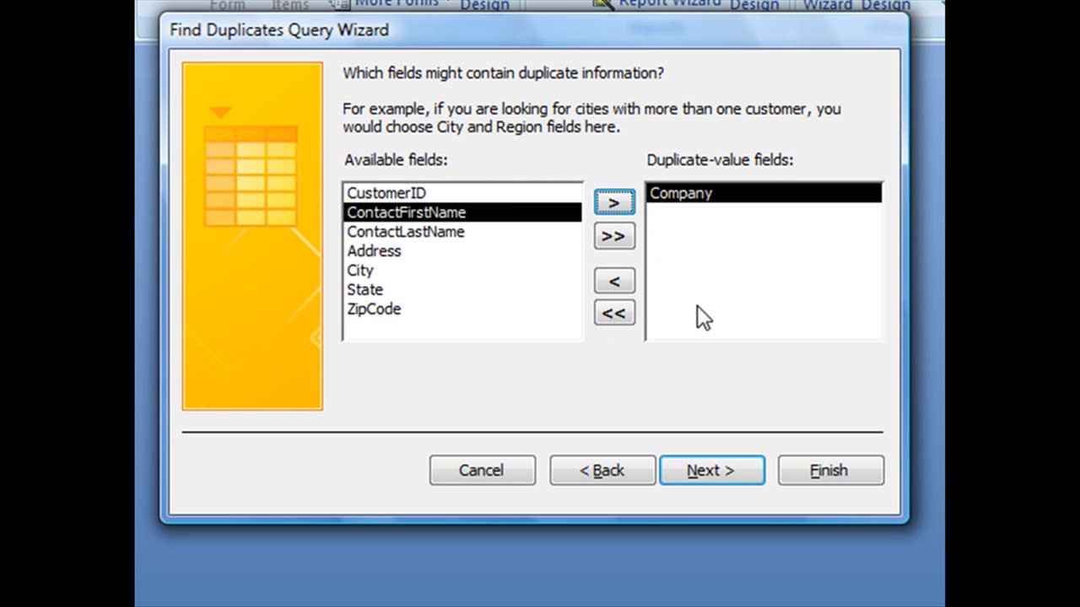
mouse_move(810, 334)
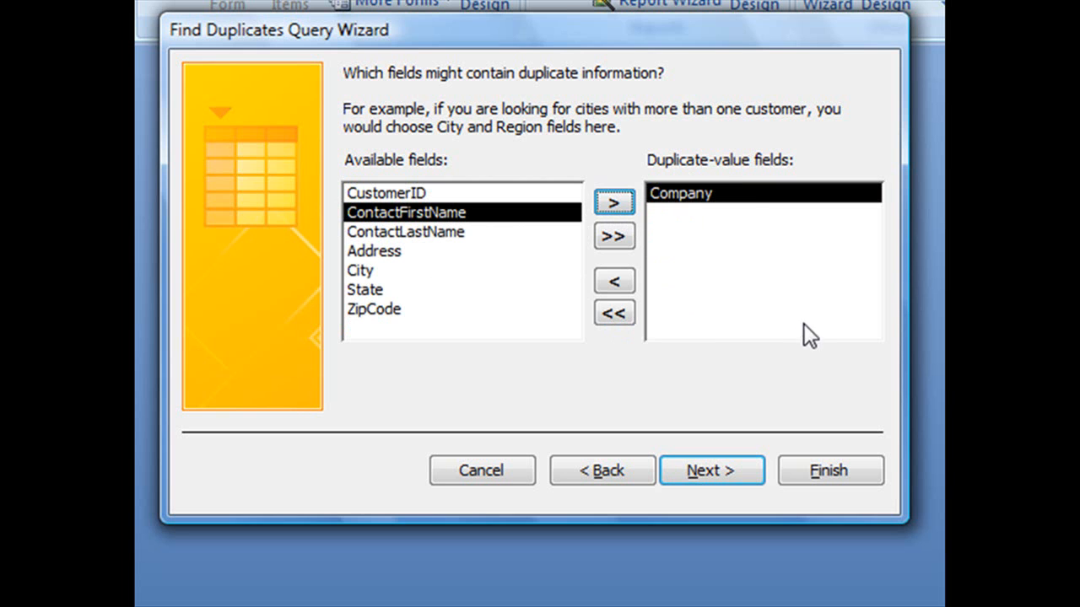
mouse_move(800, 329)
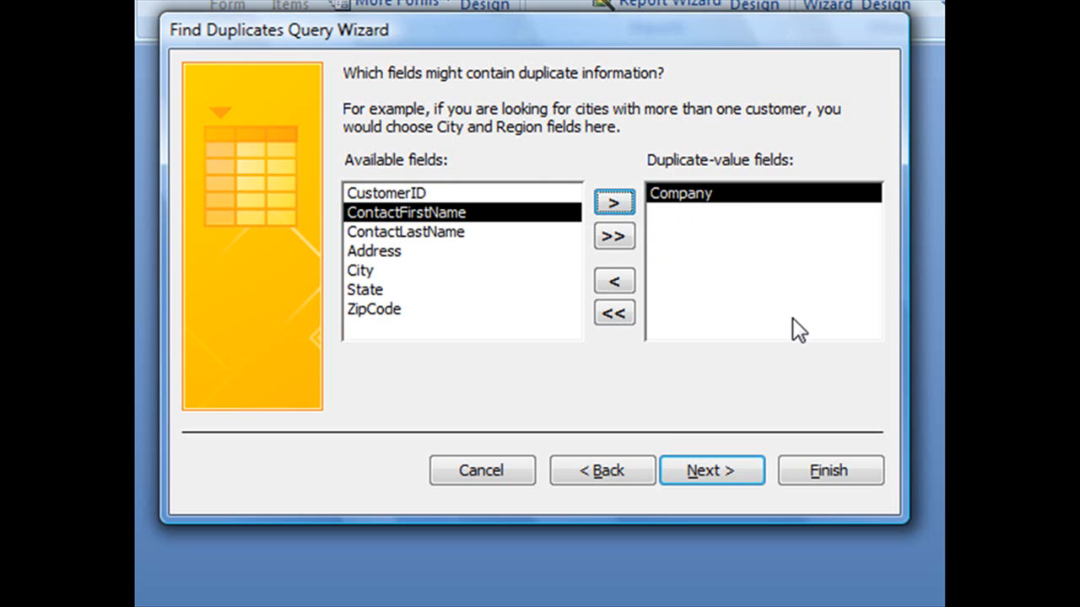
Step: Add all remaining Customers fields, CustomerID through ZipCode, as additional query fields
click(712, 469)
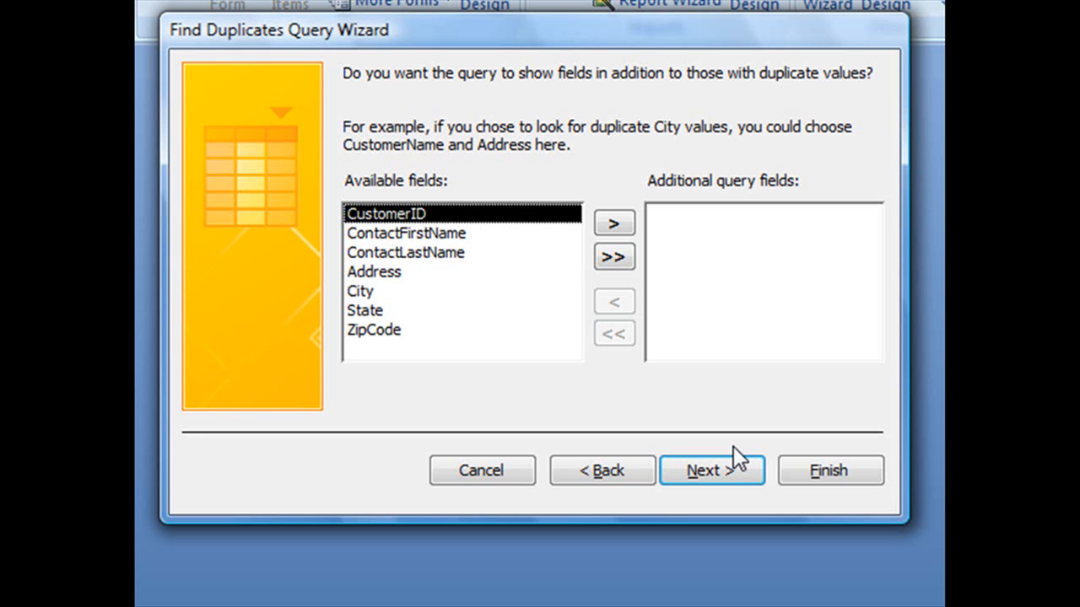
click(615, 257)
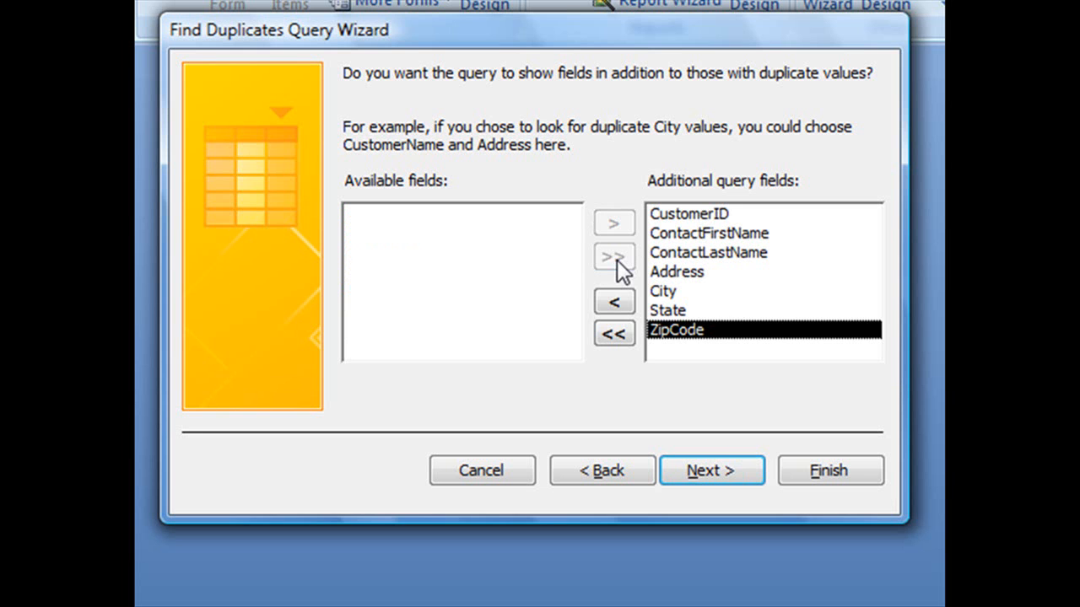
mouse_move(719, 187)
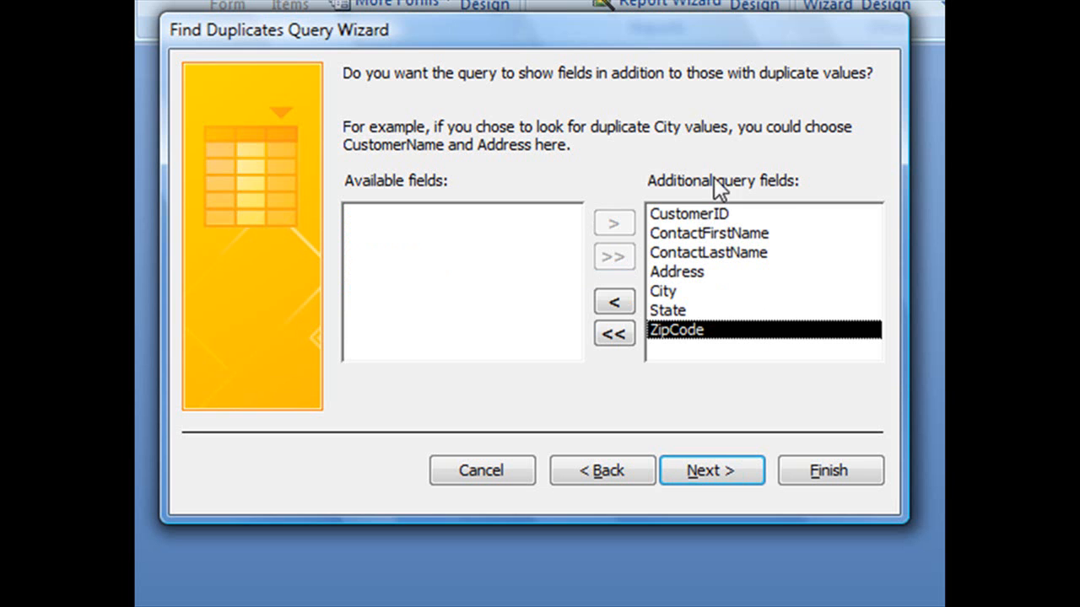
mouse_move(769, 415)
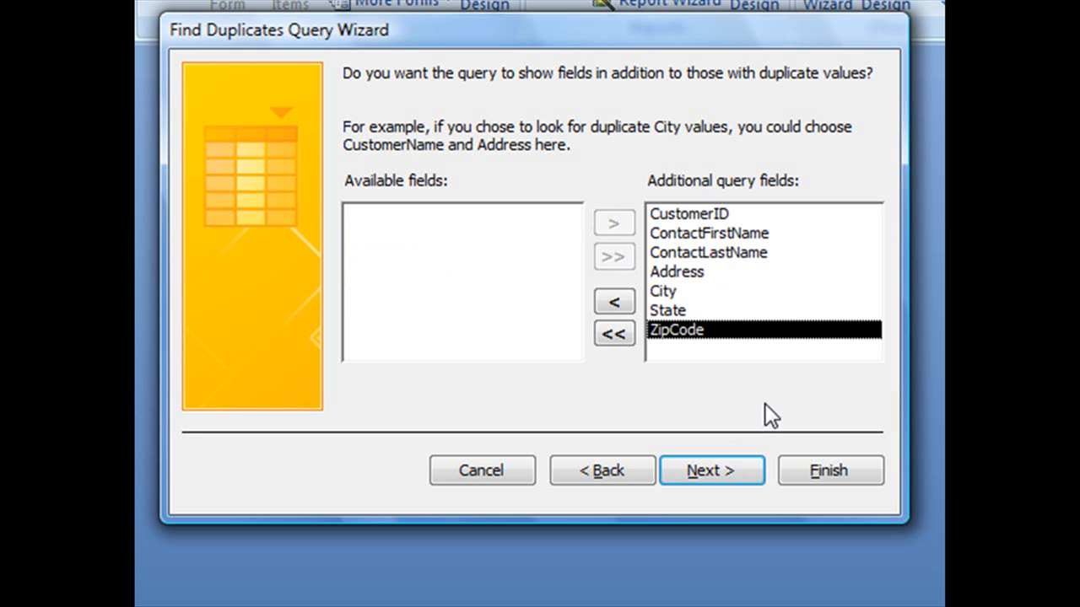
mouse_move(712, 469)
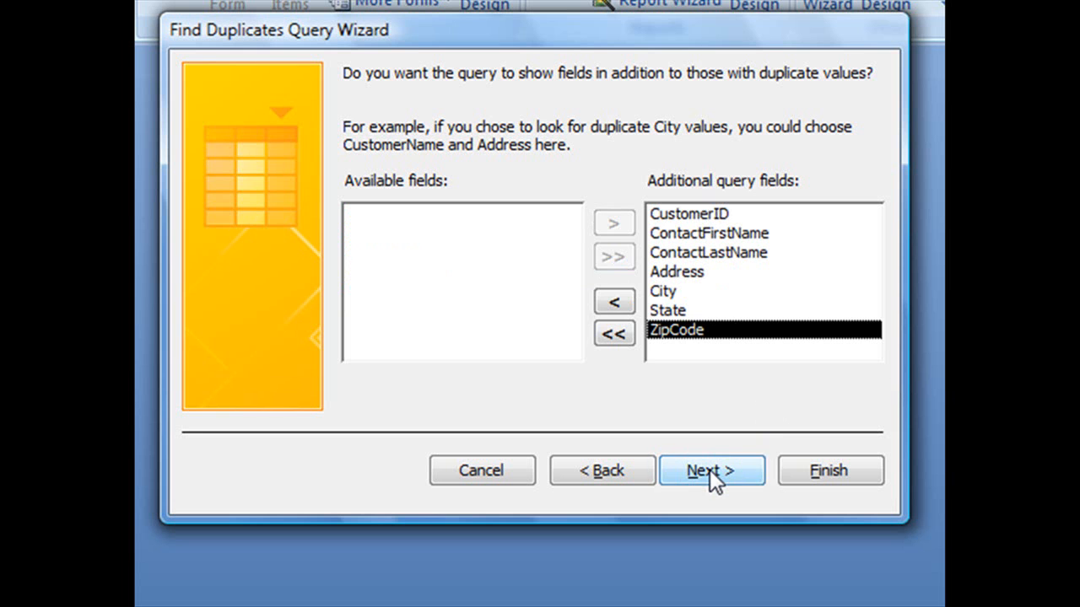
Step: Reach the naming page with 'Find duplicates for Customers' suggested and View the results chosen
click(712, 469)
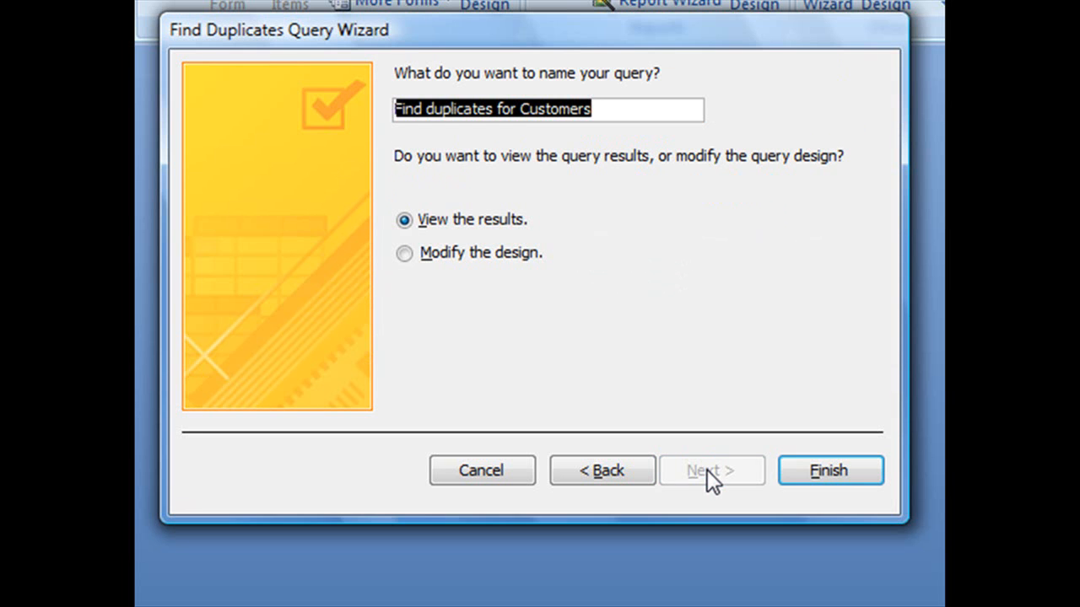
mouse_move(706, 472)
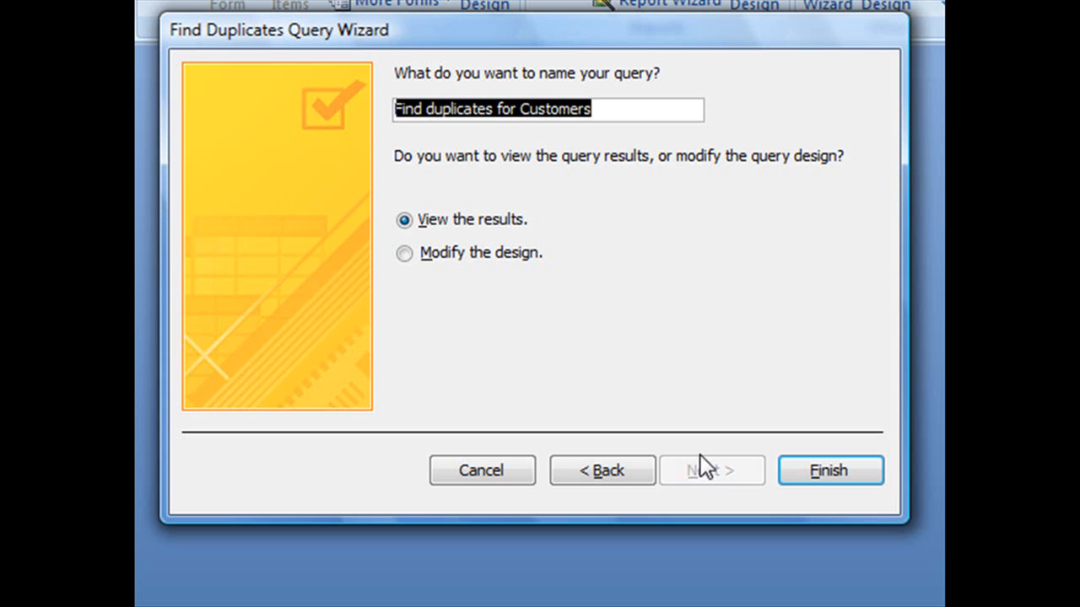
mouse_move(560, 205)
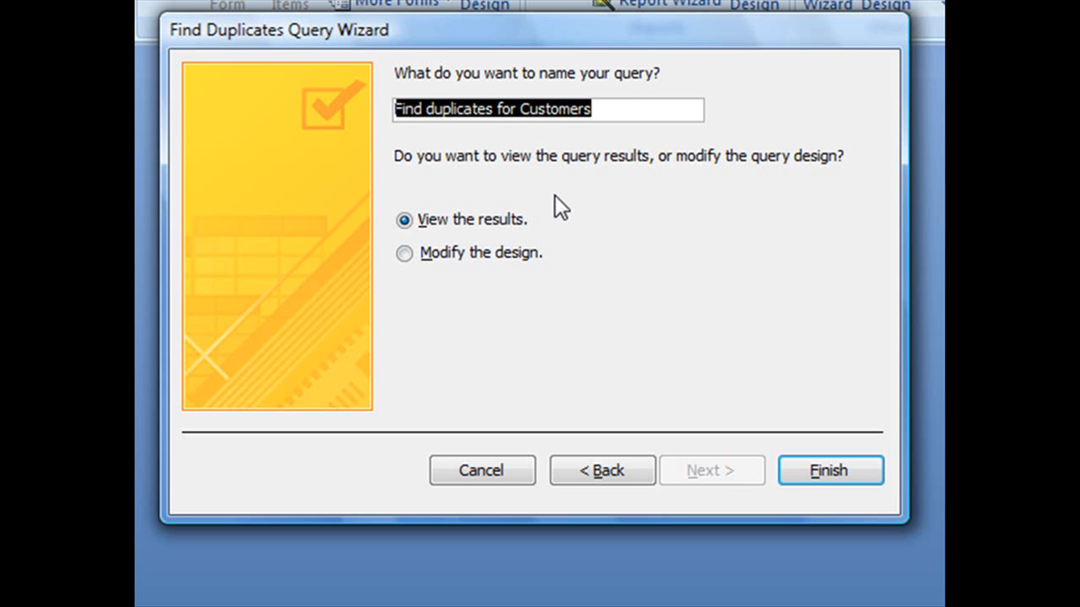
mouse_move(559, 194)
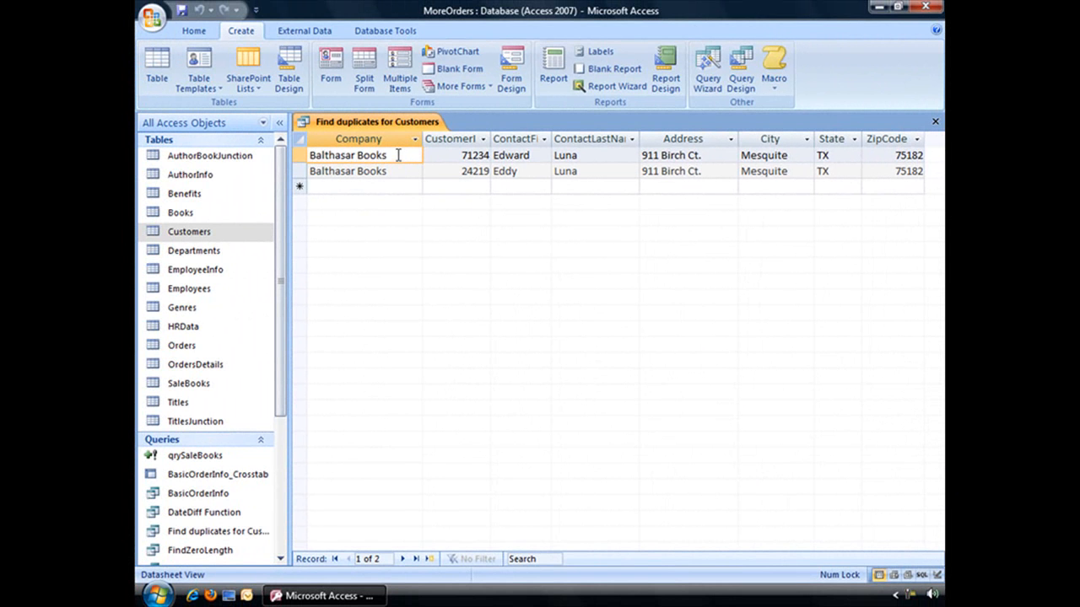
click(456, 170)
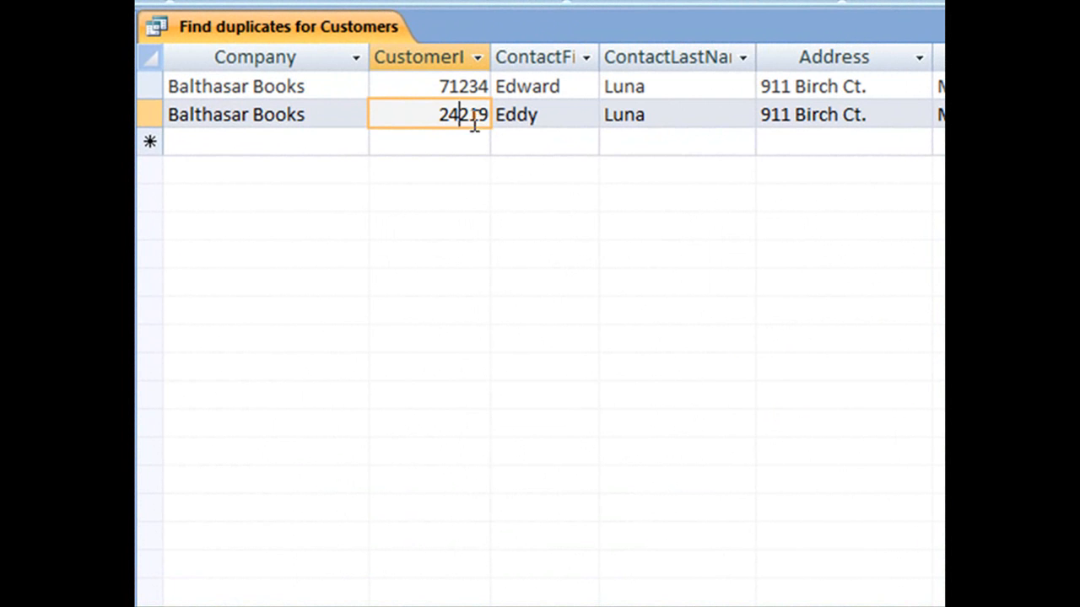
click(544, 86)
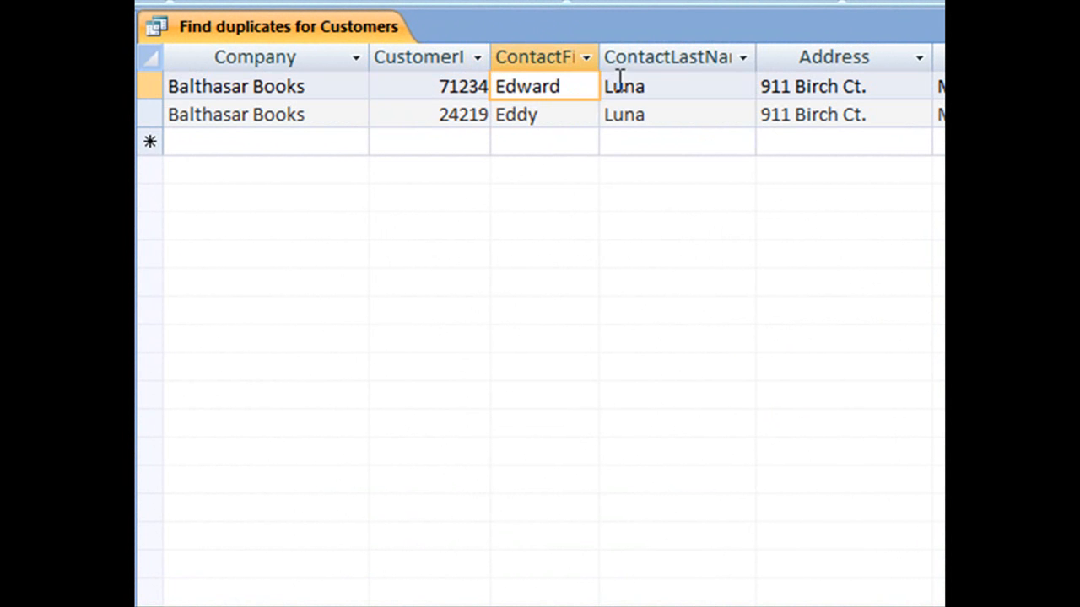
click(675, 114)
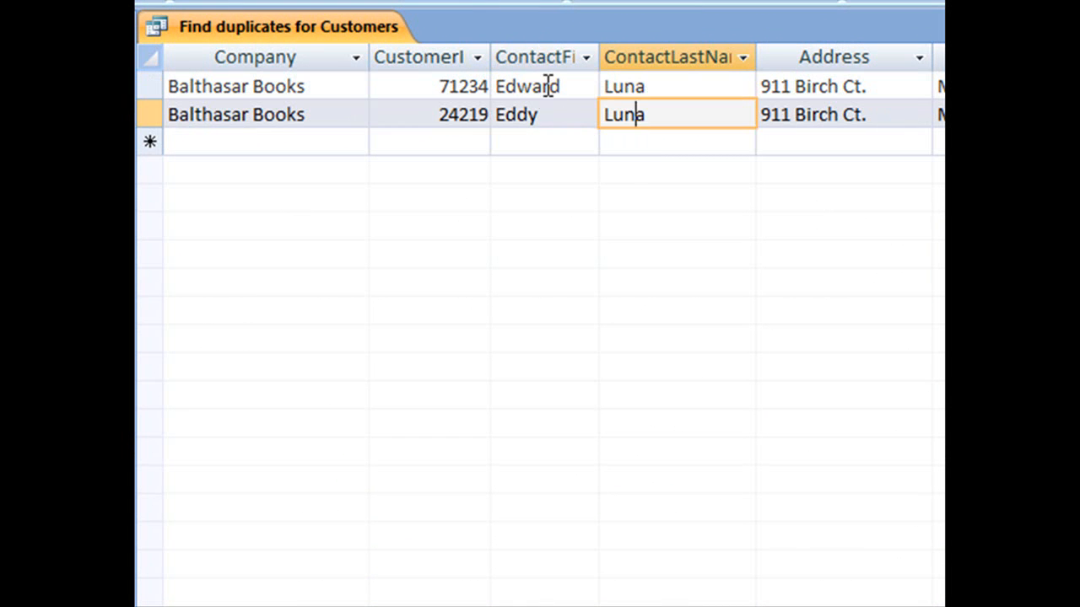
click(543, 115)
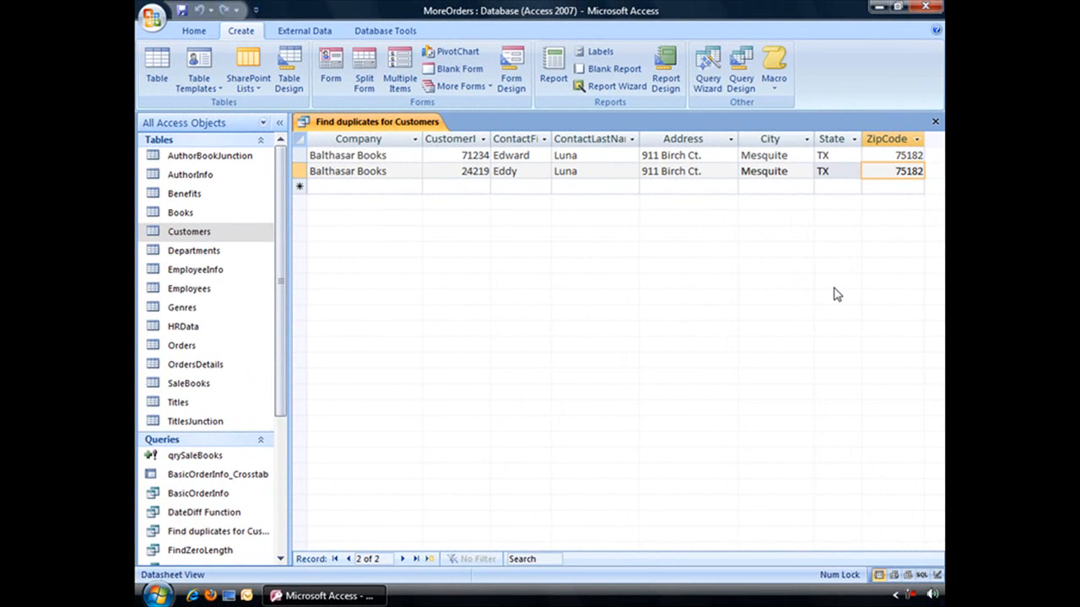
mouse_move(830, 291)
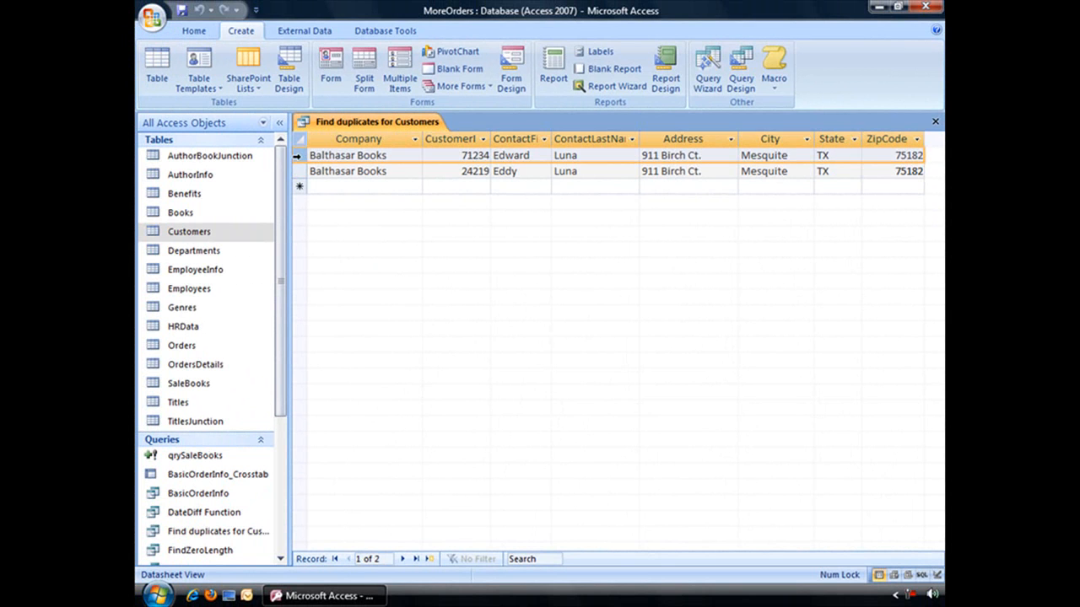
mouse_move(401, 235)
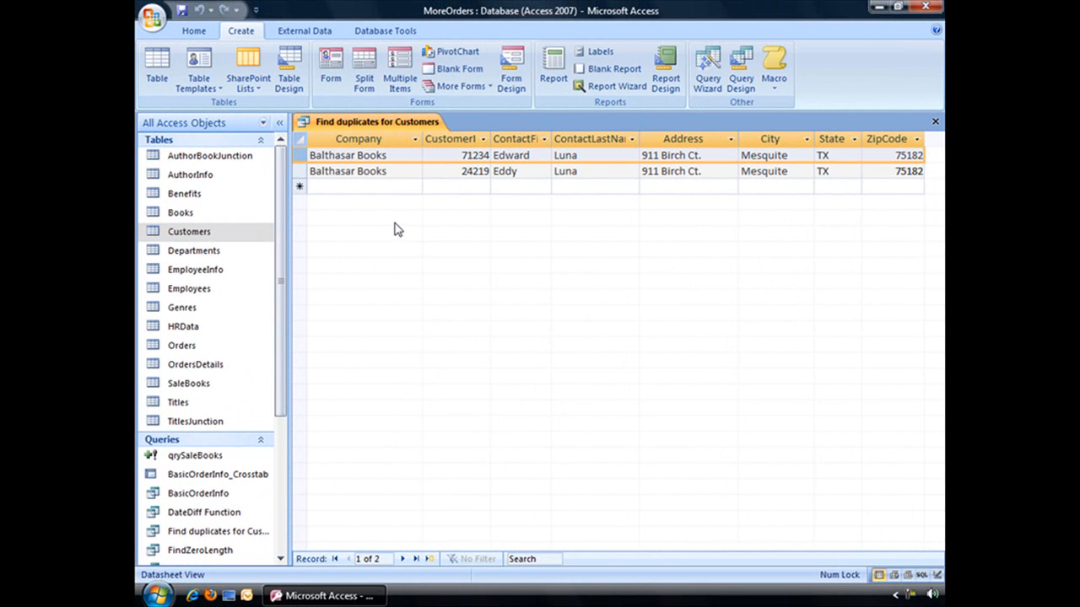
click(474, 170)
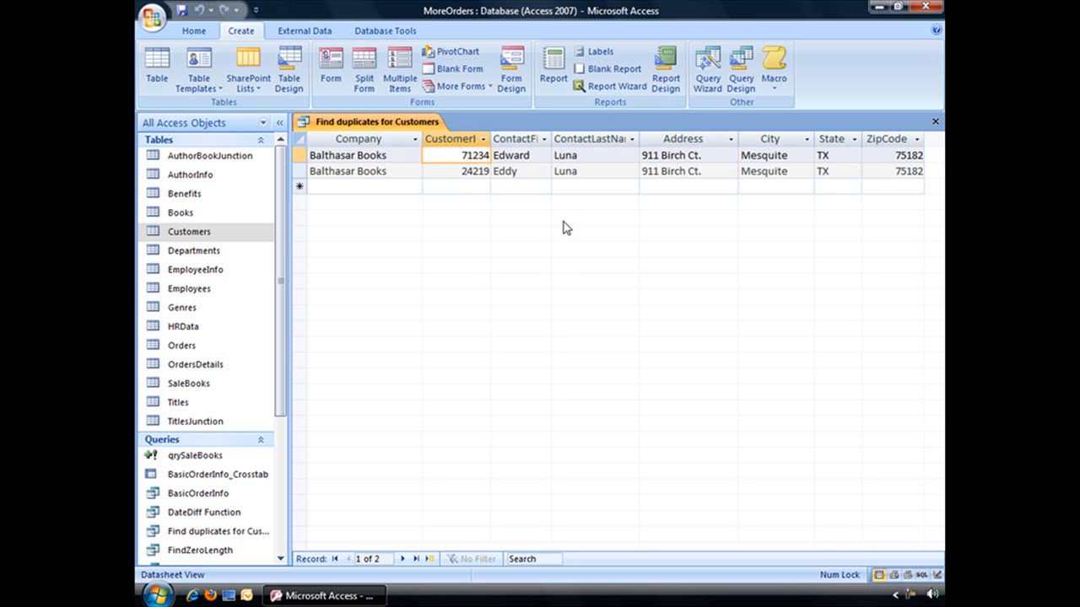
mouse_move(560, 223)
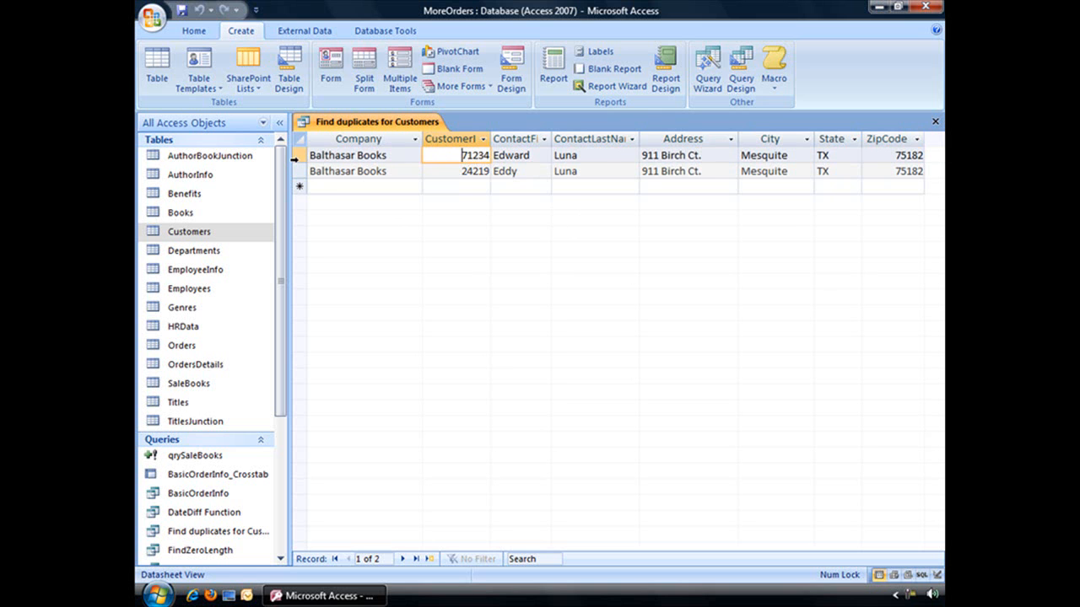
Step: Select and delete the Balthasar Books record for customer 71234, leaving only 24219
click(496, 303)
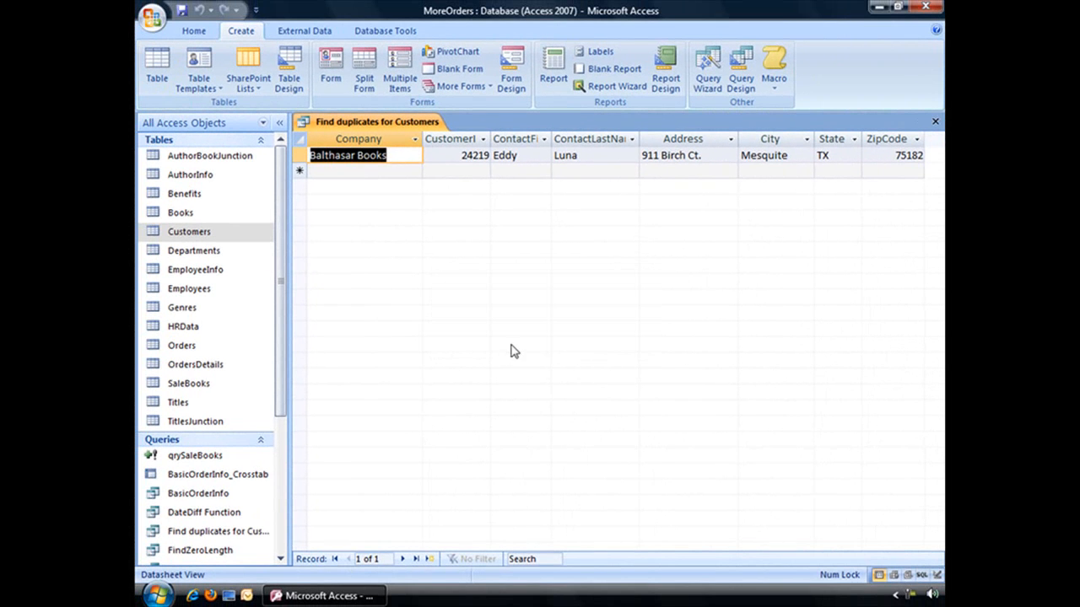
mouse_move(550, 418)
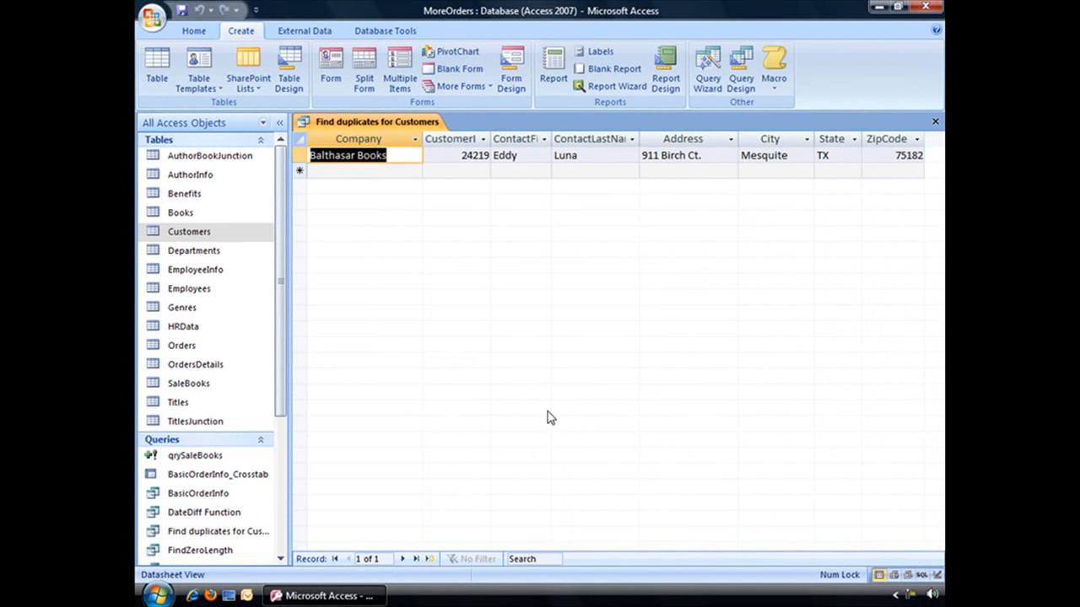
mouse_move(547, 412)
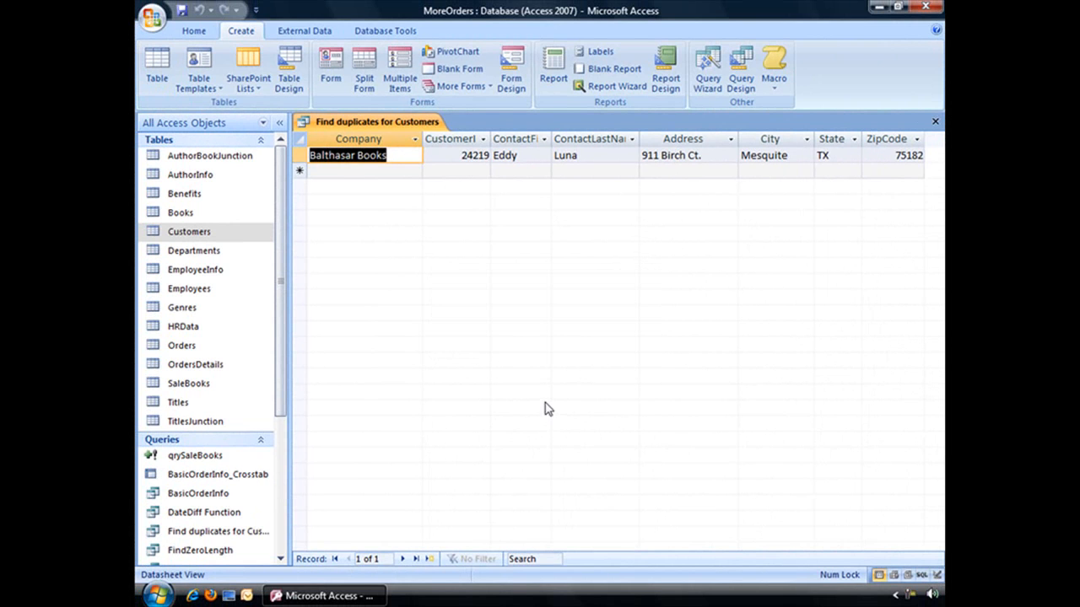
mouse_move(526, 429)
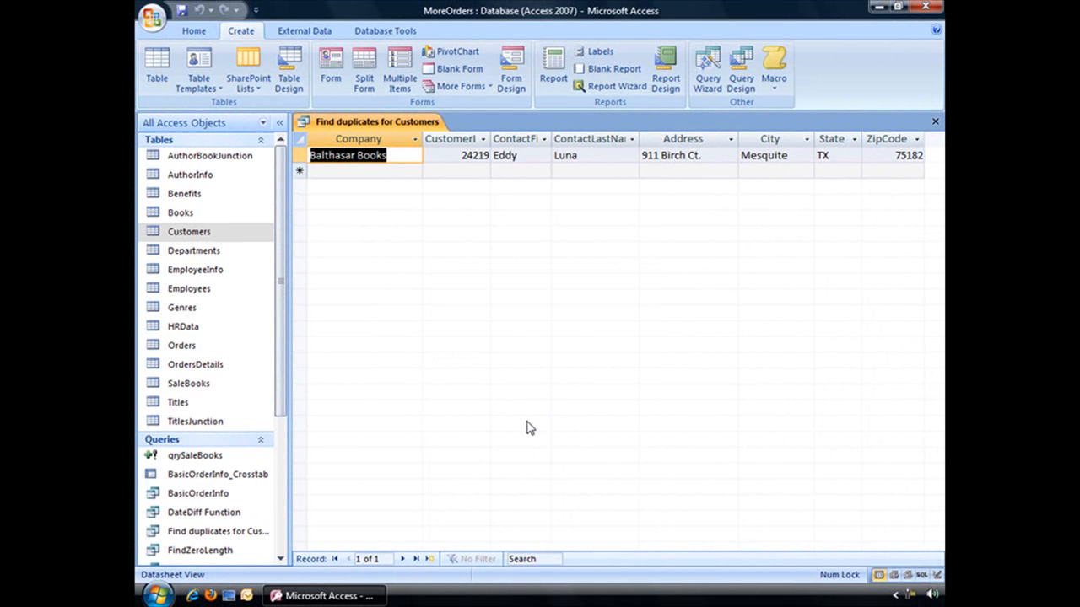